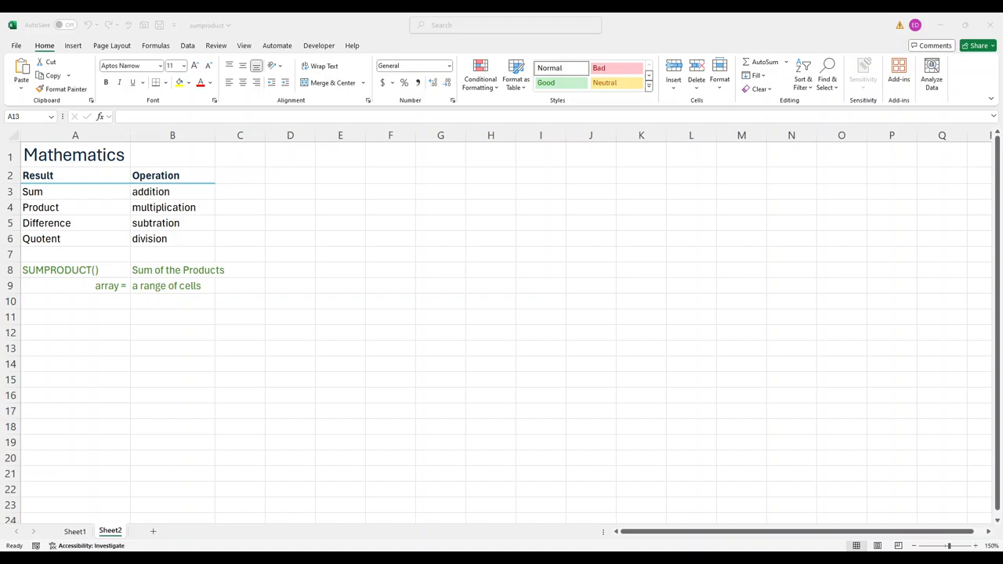
# Step: Review the SUMPRODUCT notes, then switch to Sheet1 with the platform bids
pyautogui.click(76, 191)
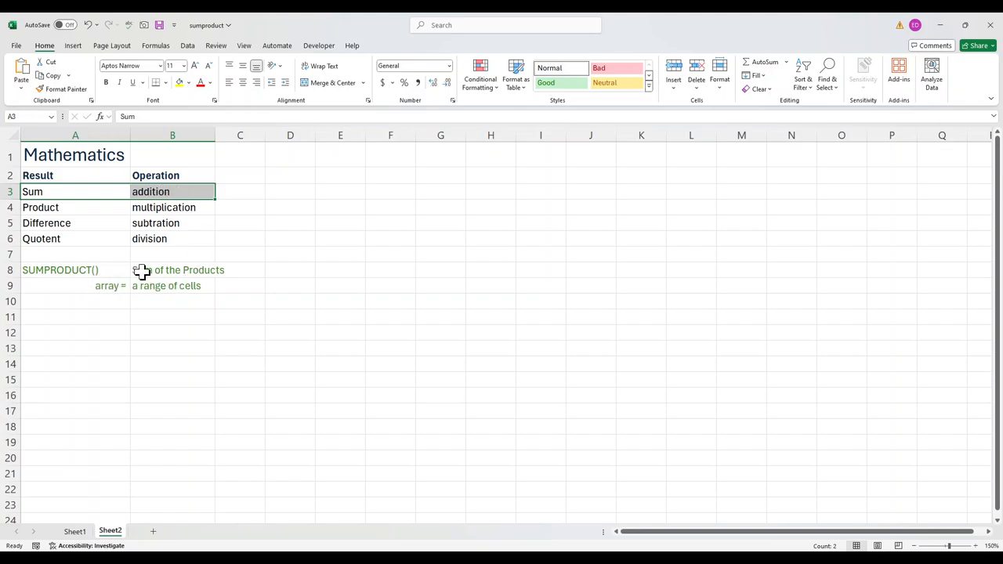
pyautogui.click(172, 270)
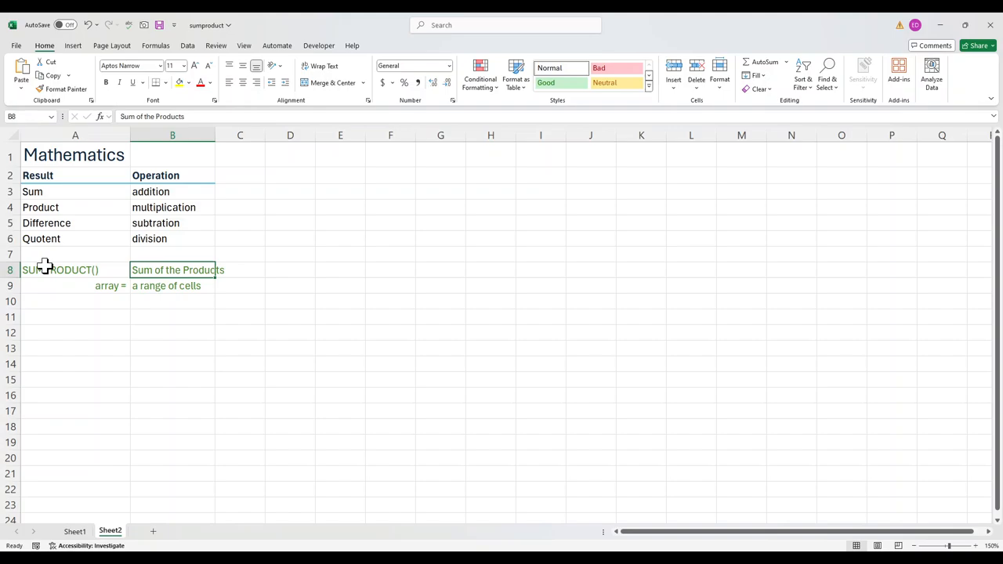
pyautogui.click(75, 286)
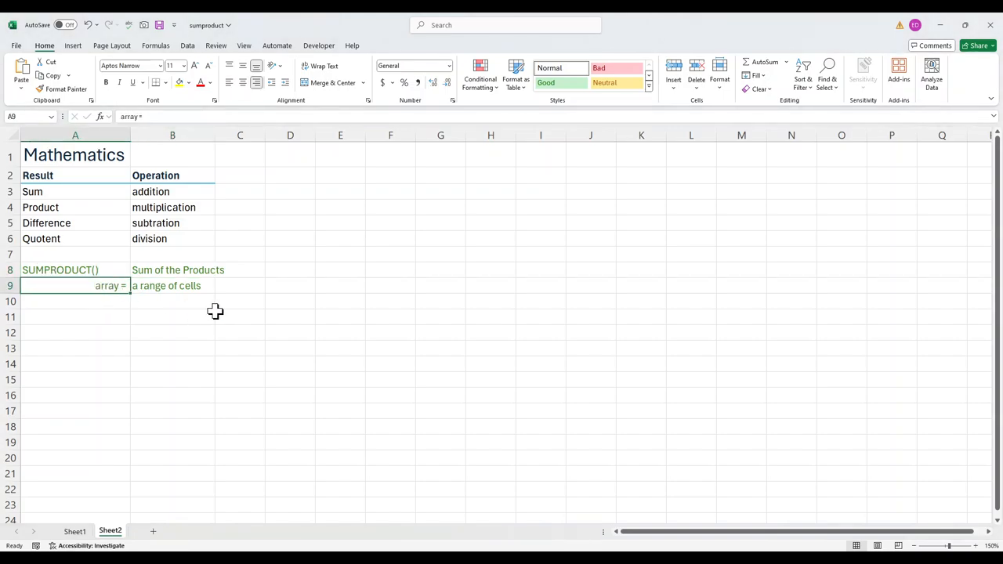
pyautogui.click(172, 286)
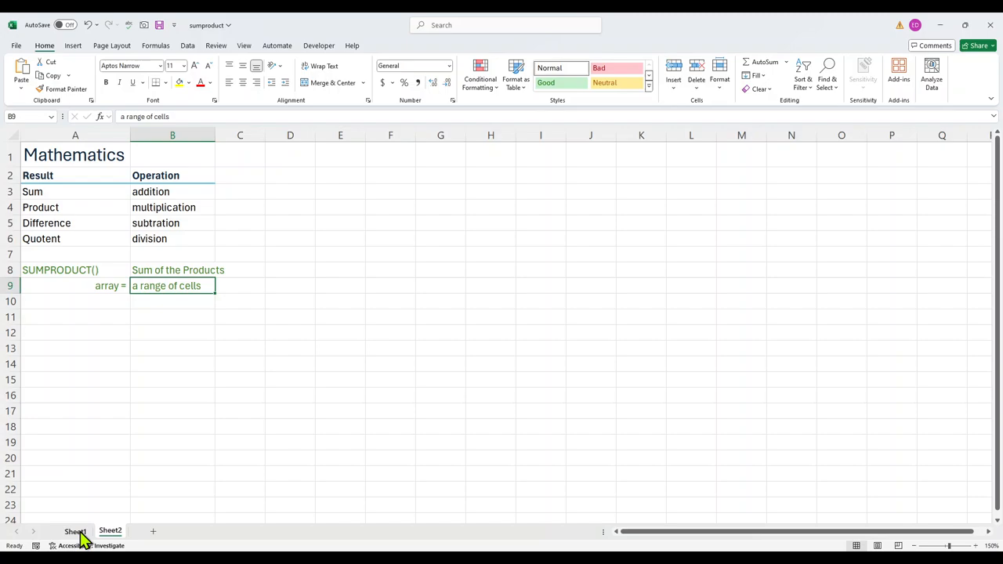
pyautogui.click(75, 531)
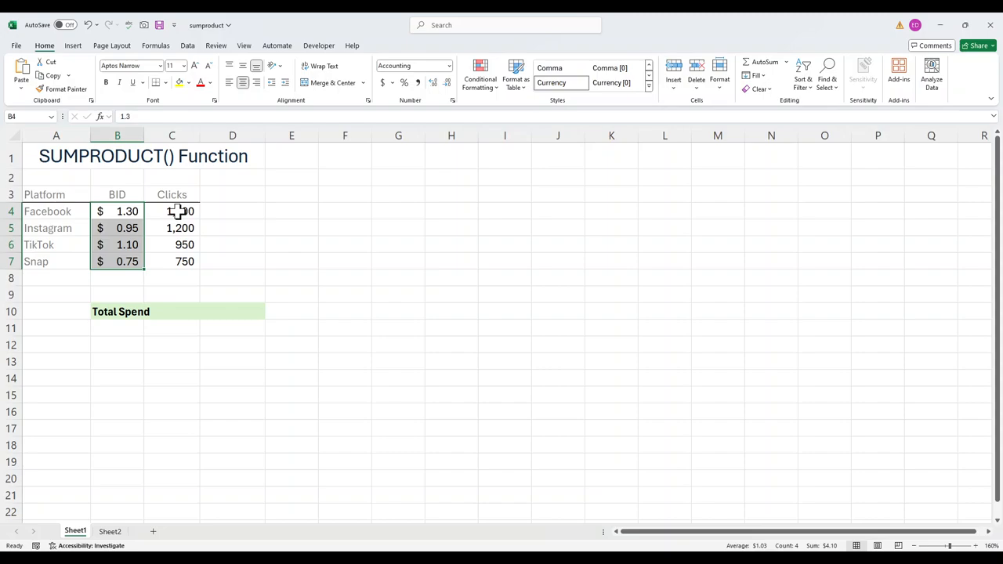
# Step: Enter =B4*C4 spend formulas in D4:D7 and start an AutoSum total in D8
pyautogui.click(232, 210)
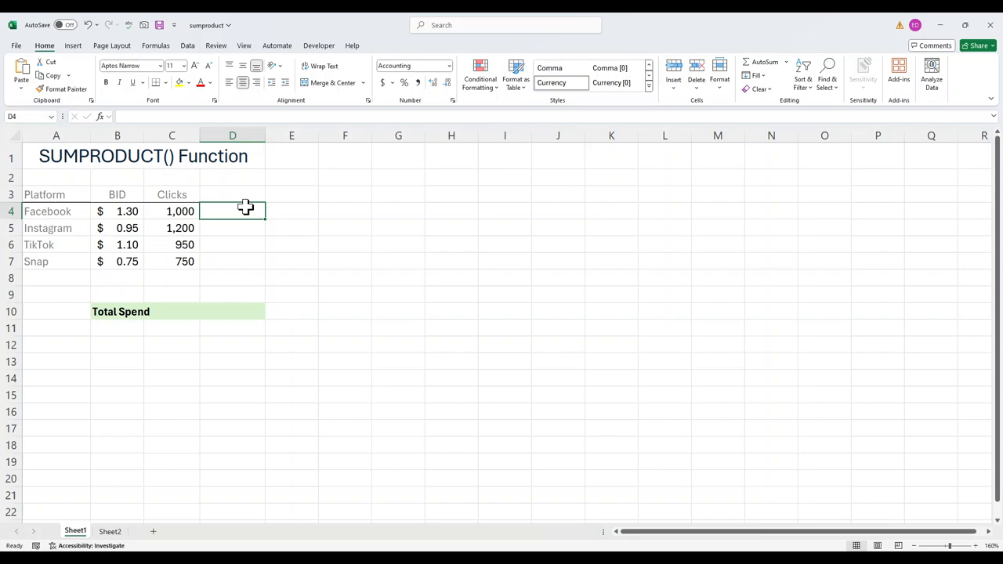
pyautogui.write('=')
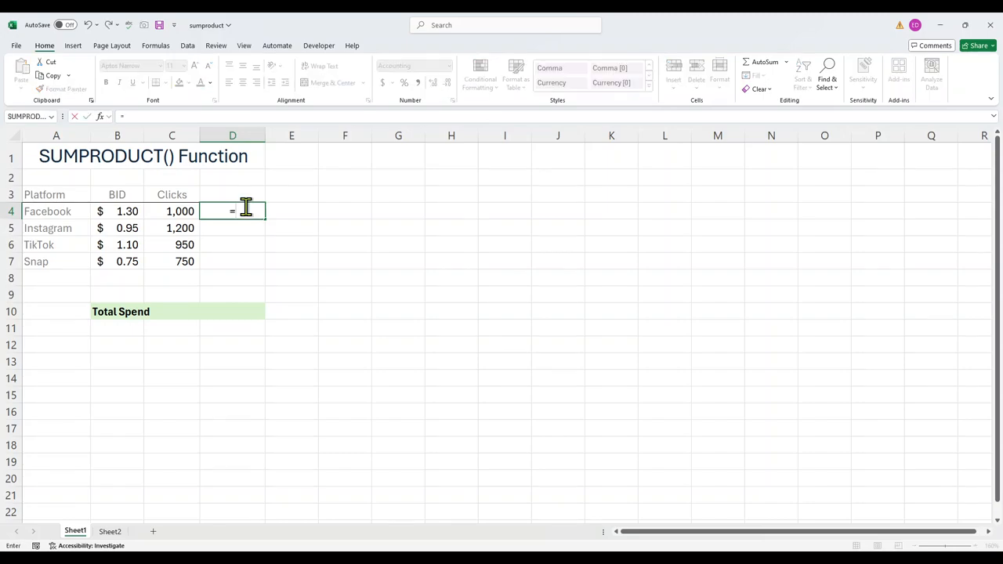
pyautogui.moveTo(103, 226)
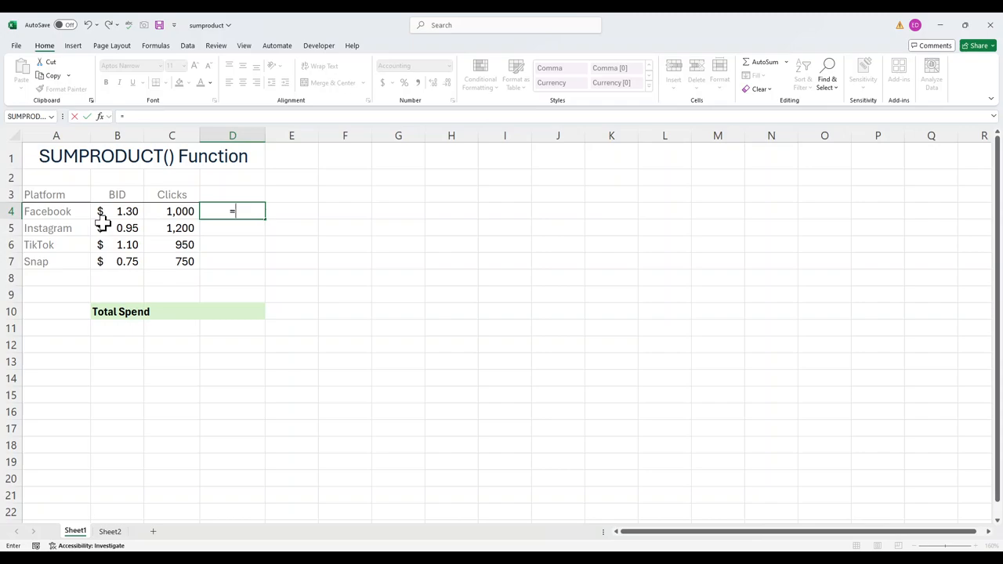
pyautogui.click(116, 210)
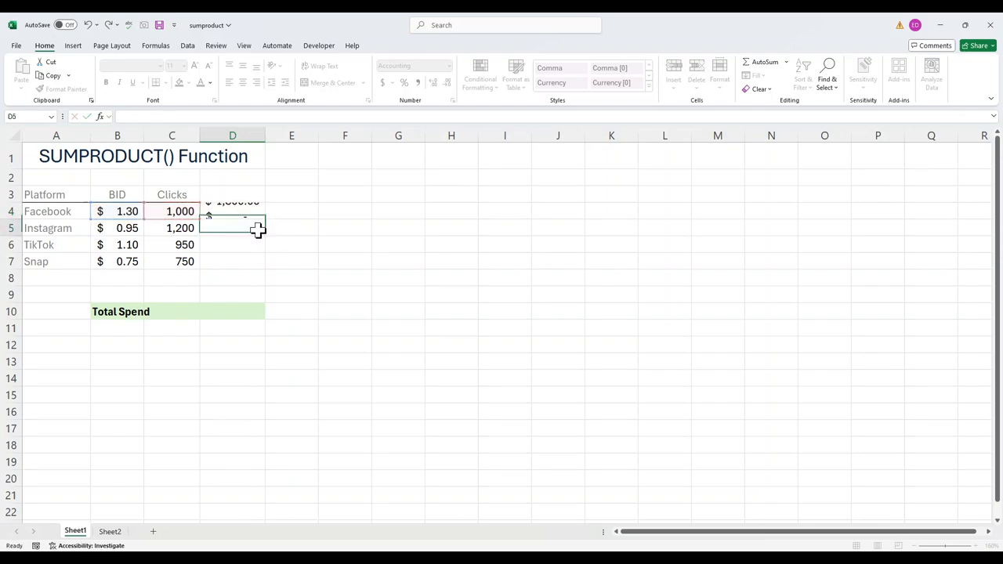
pyautogui.click(232, 210)
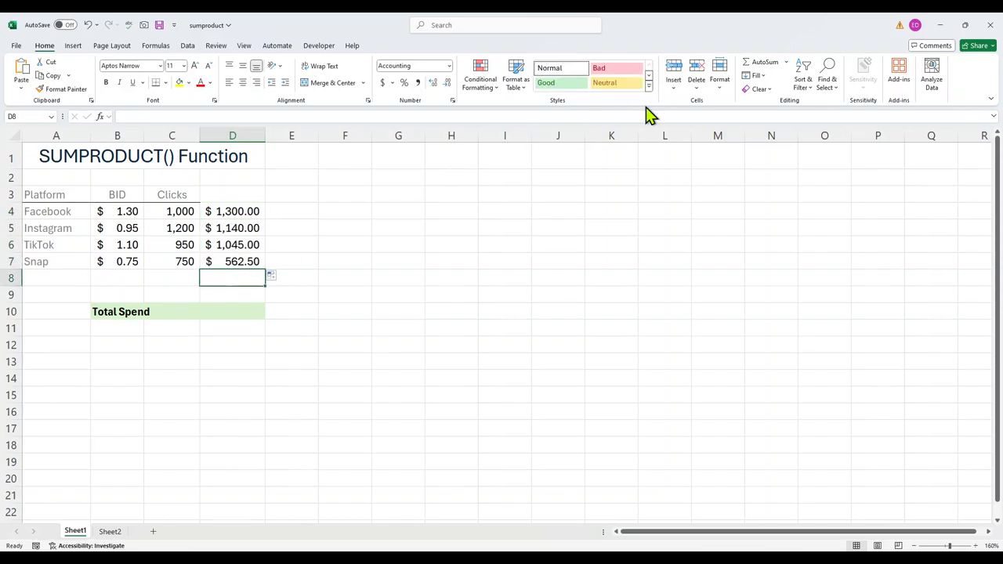
pyautogui.click(765, 62)
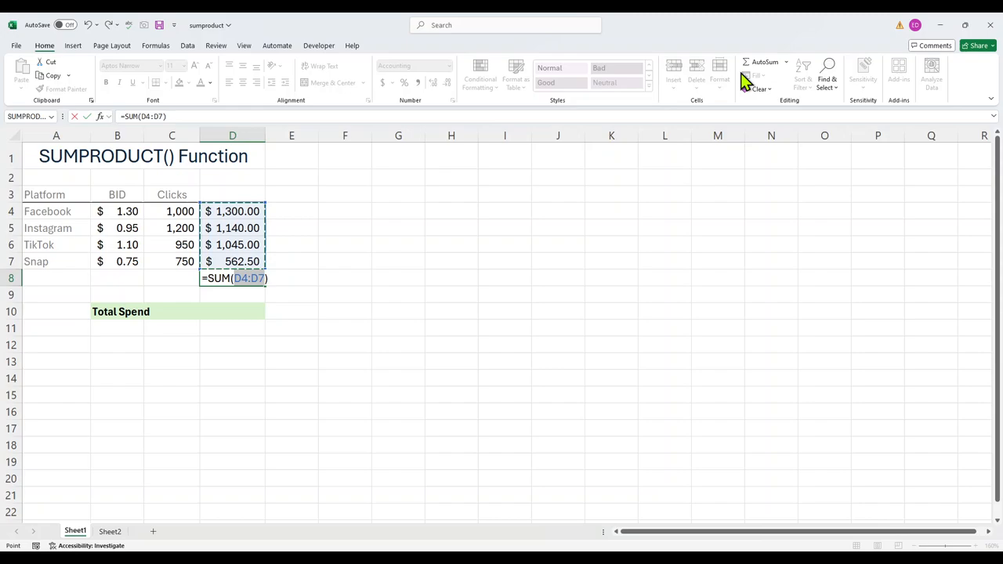
# Step: Confirm the $4,047.50 total and build =SUMPRODUCT(B4:B7,C4:C7) in the Total Spend cell D10
pyautogui.press('Return')
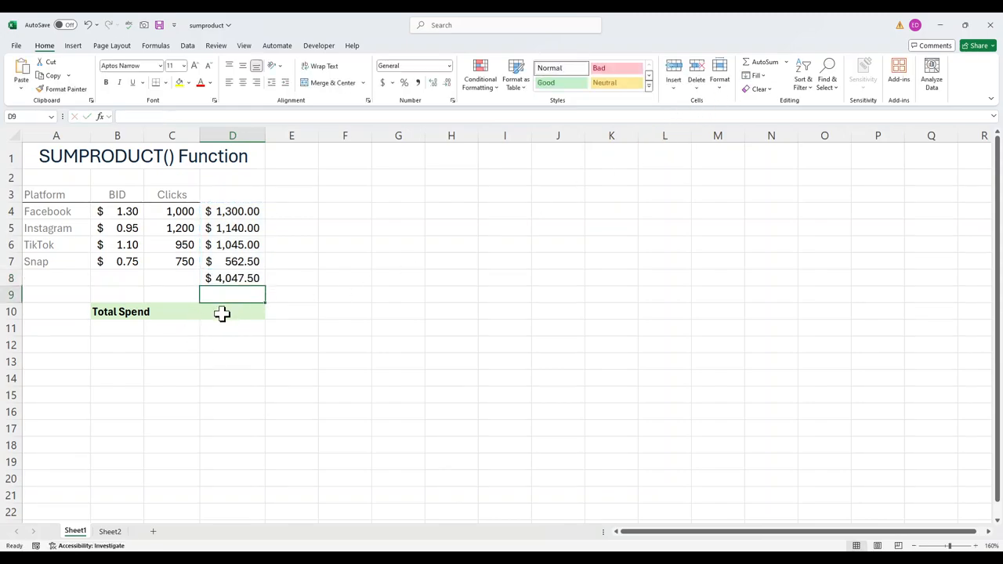
pyautogui.click(232, 311)
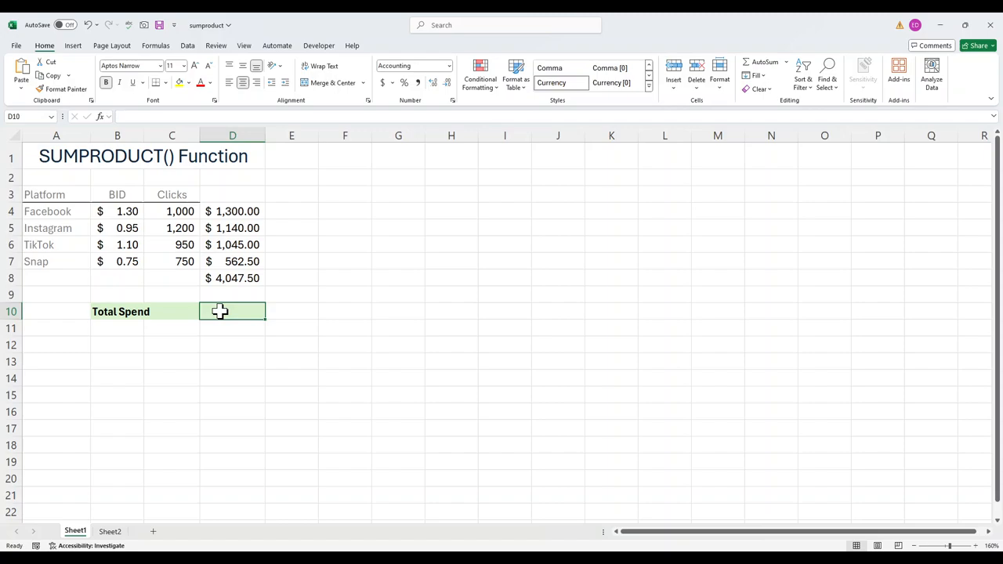
pyautogui.write('=s')
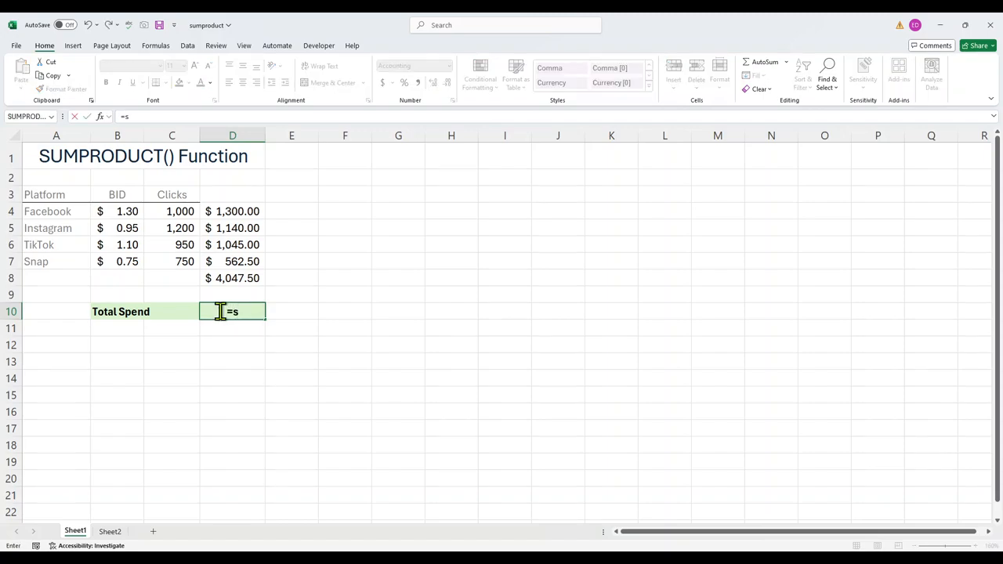
pyautogui.write('um')
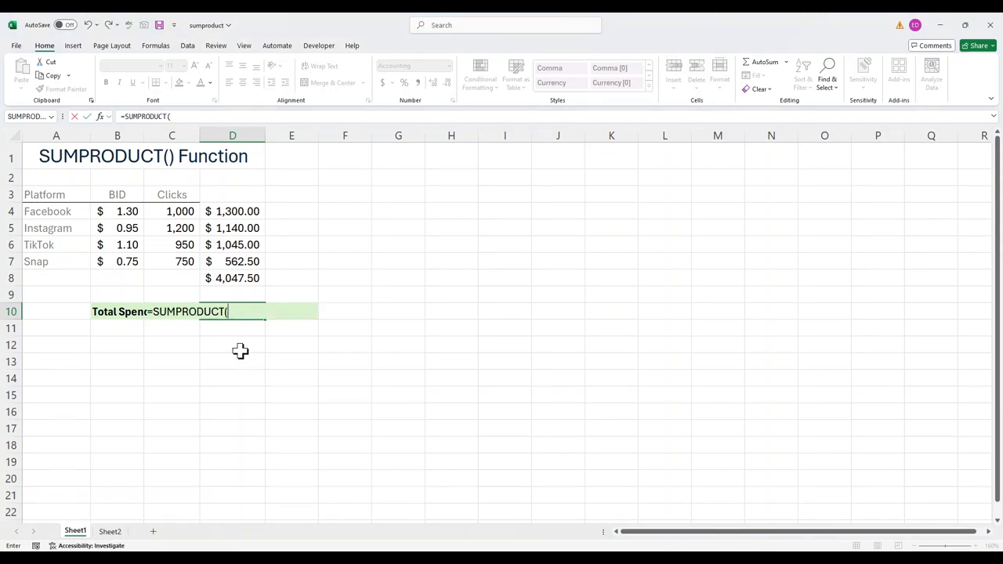
pyautogui.moveTo(116, 210); pyautogui.dragTo(116, 260)
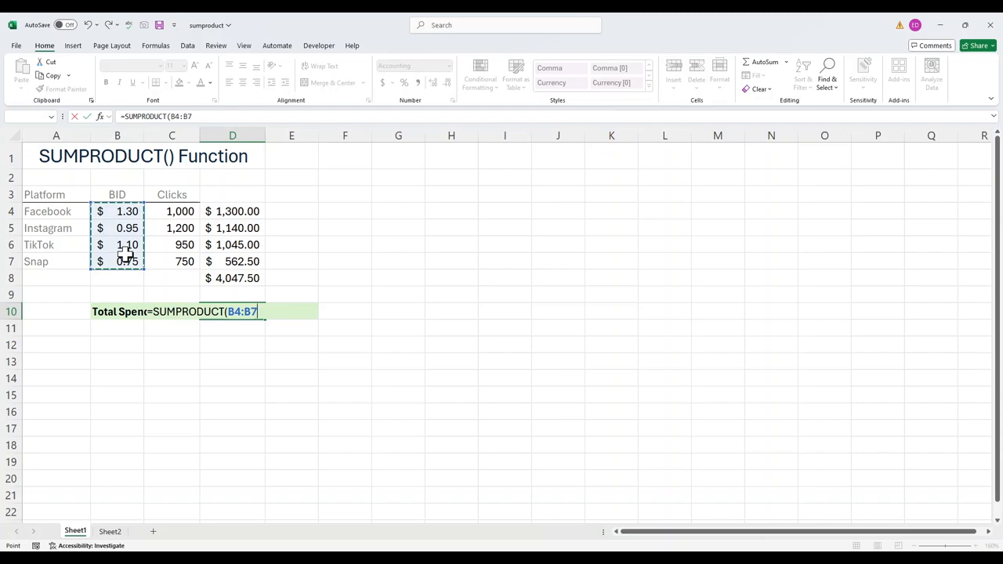
pyautogui.write(',')
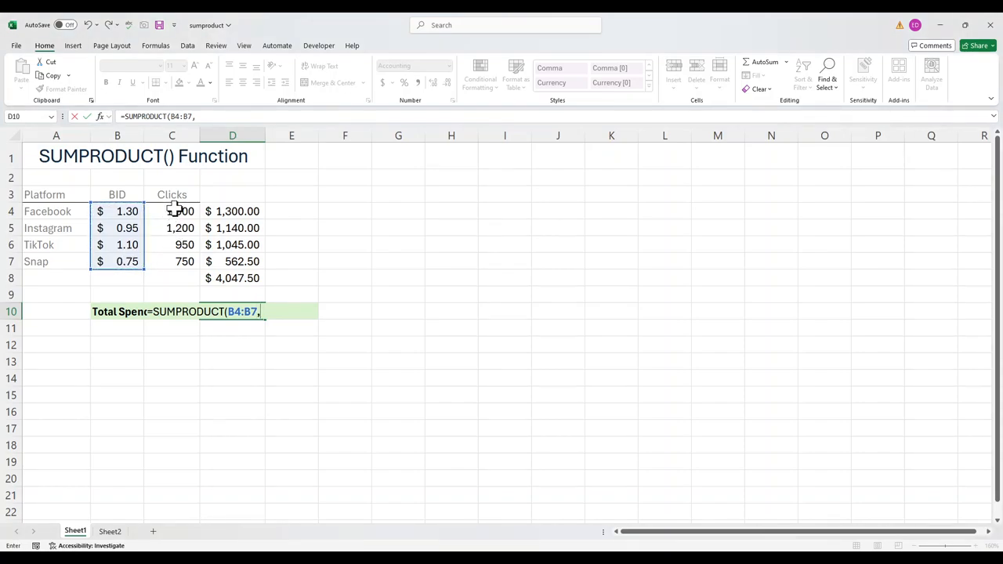
pyautogui.moveTo(180, 210); pyautogui.dragTo(180, 260)
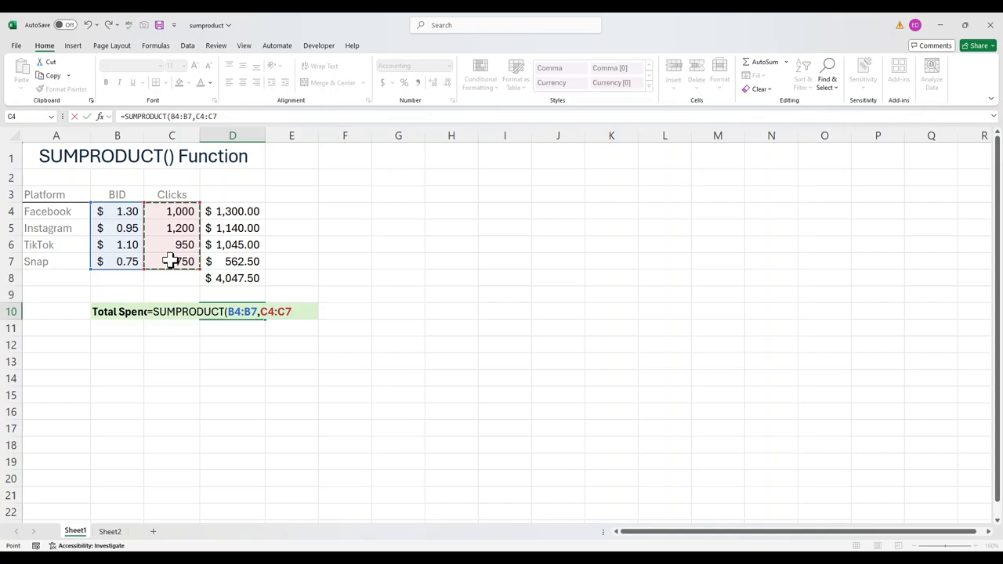